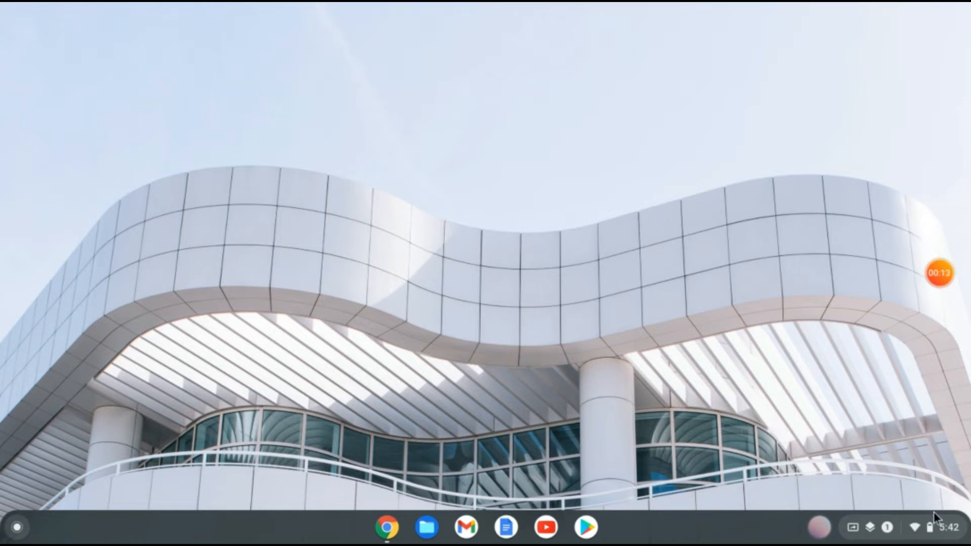
Bring up the Quick Settings panel from the shelf status area
click(925, 528)
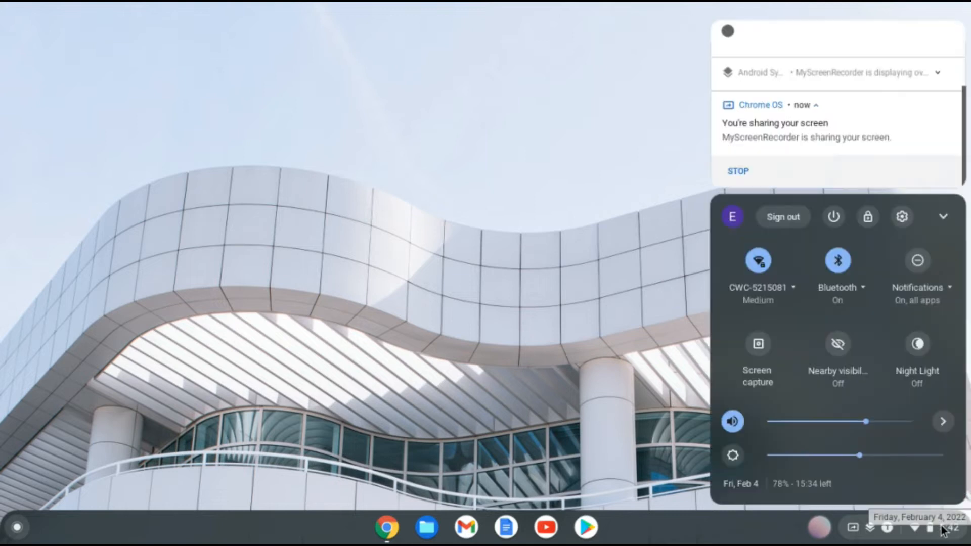
mouse_move(926, 239)
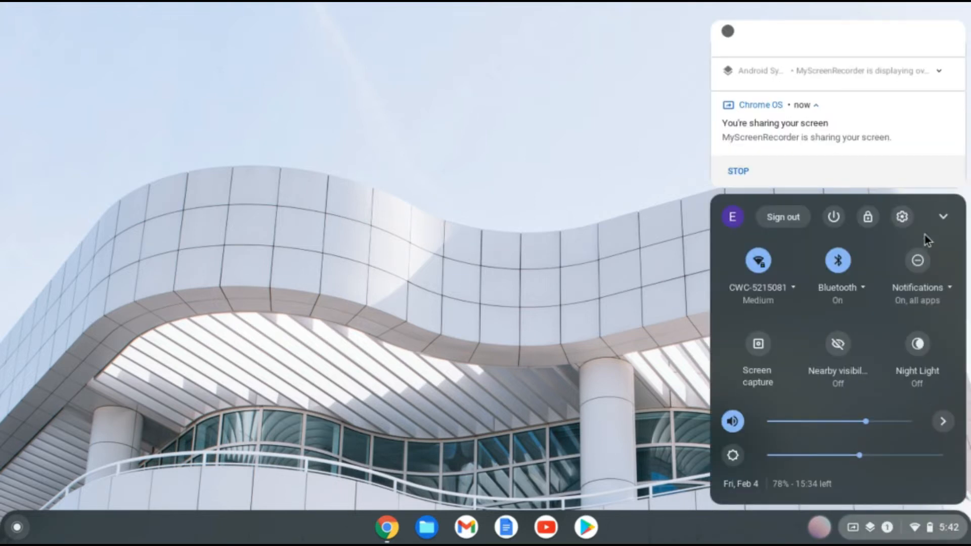
mouse_move(903, 216)
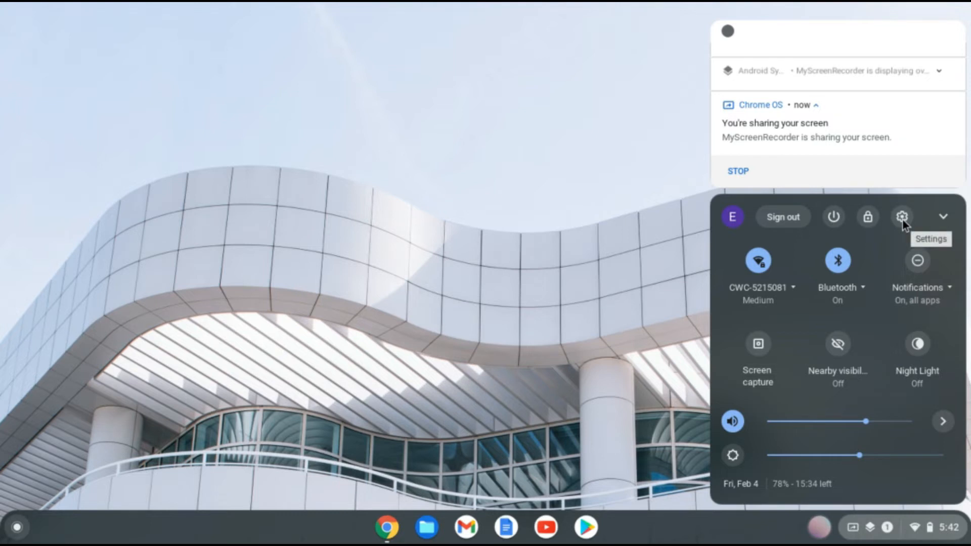
Launch the Settings app and expand the Advanced section in the sidebar
click(902, 216)
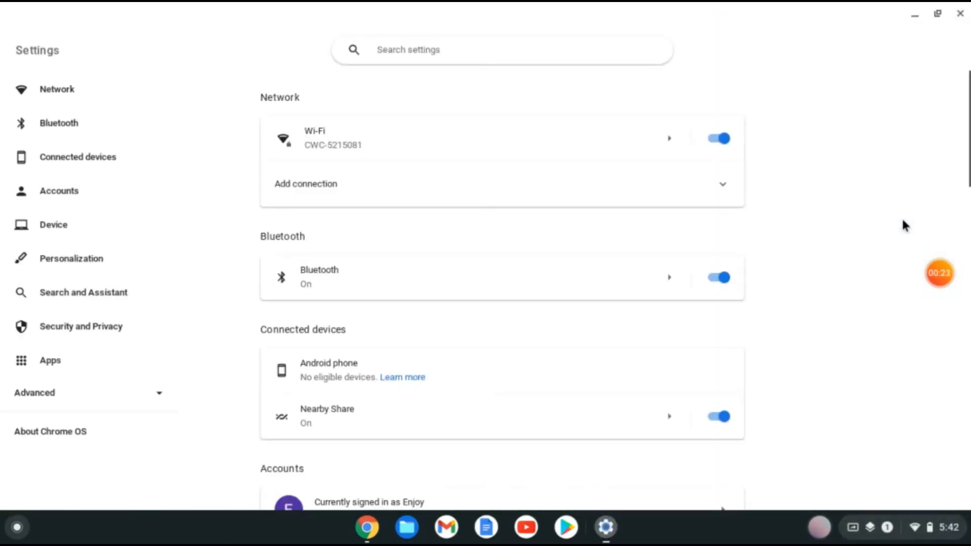
mouse_move(83, 290)
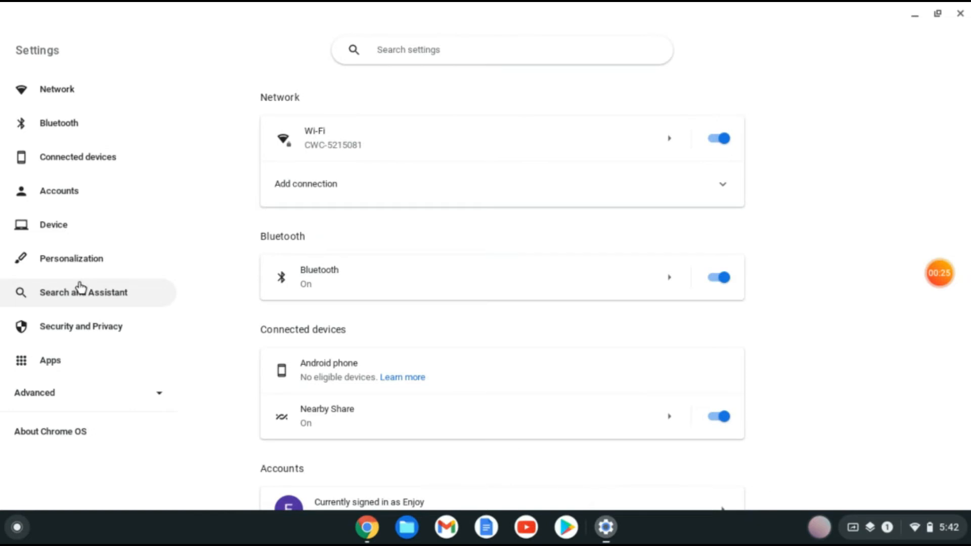
mouse_move(123, 361)
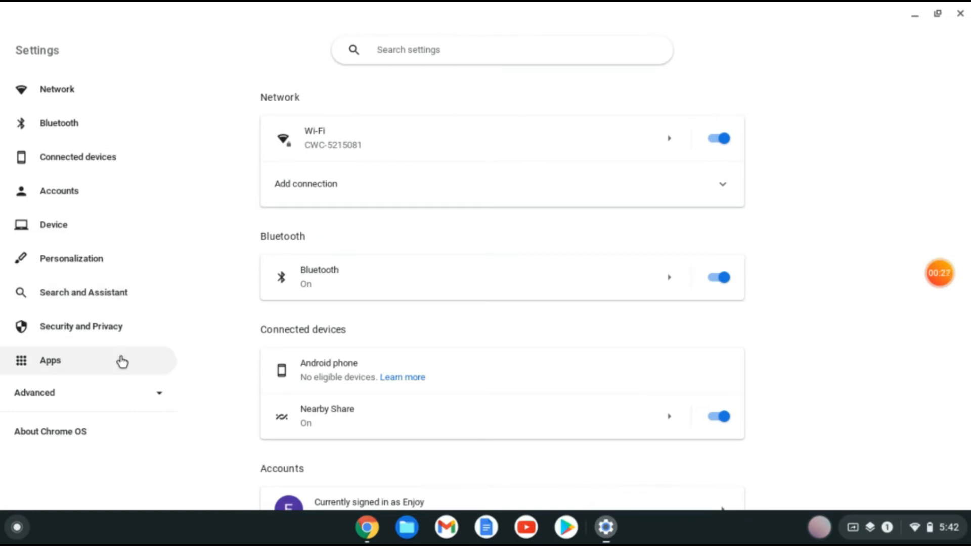
mouse_move(131, 407)
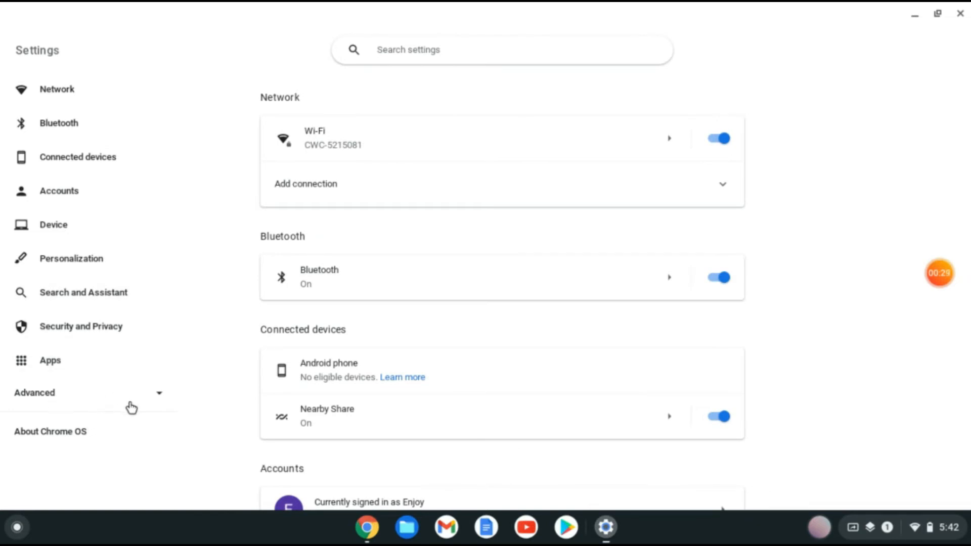
click(34, 393)
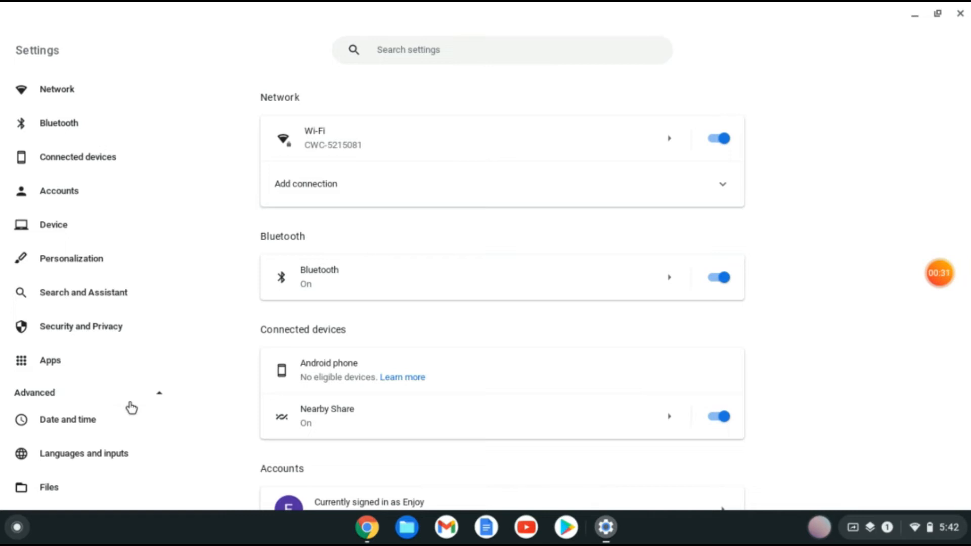
scroll(down, 3)
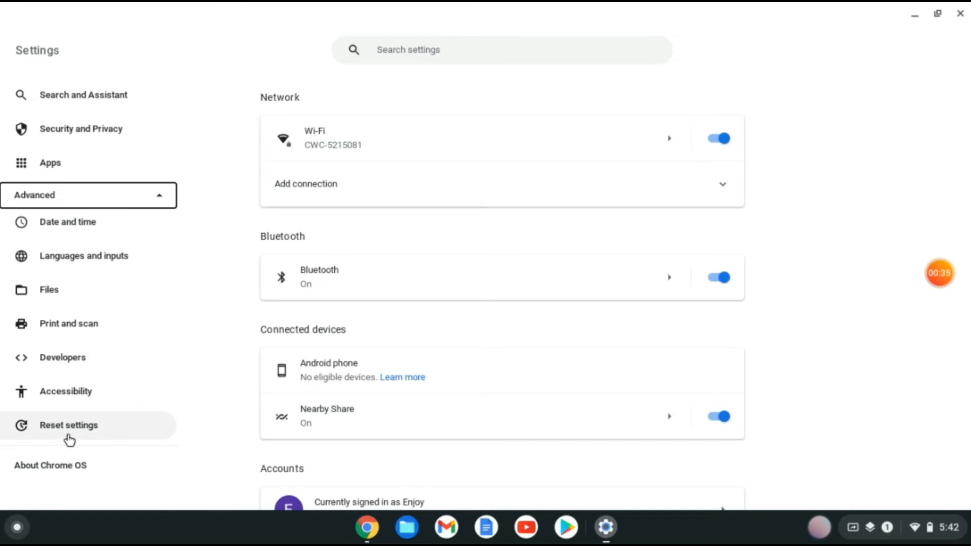
Go to Accessibility, show Manage accessibility features, and scroll to Mouse and touchpad
click(65, 391)
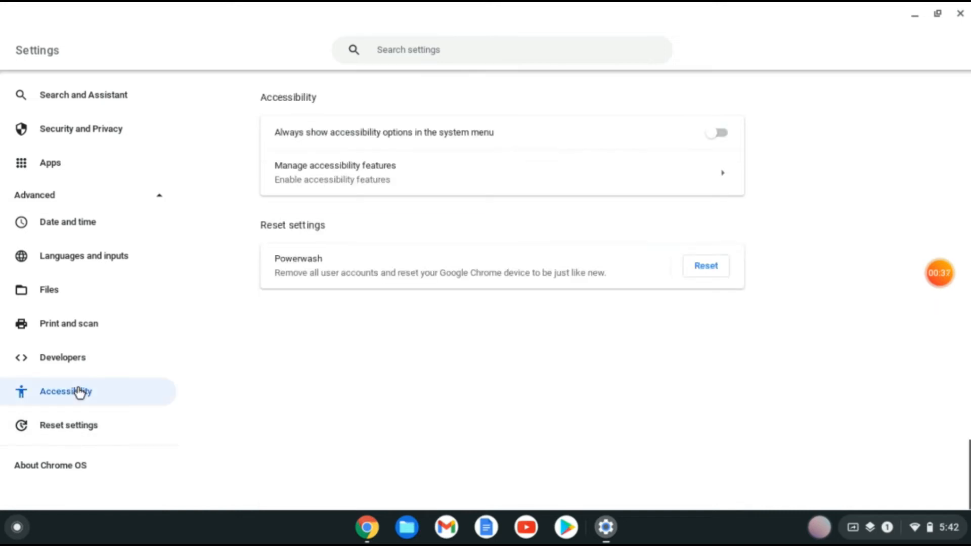
mouse_move(407, 209)
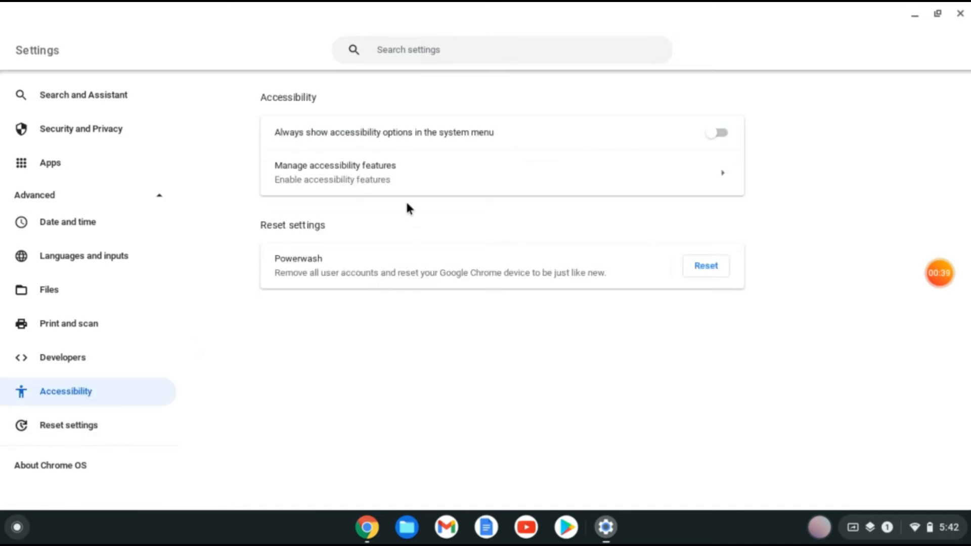
mouse_move(380, 187)
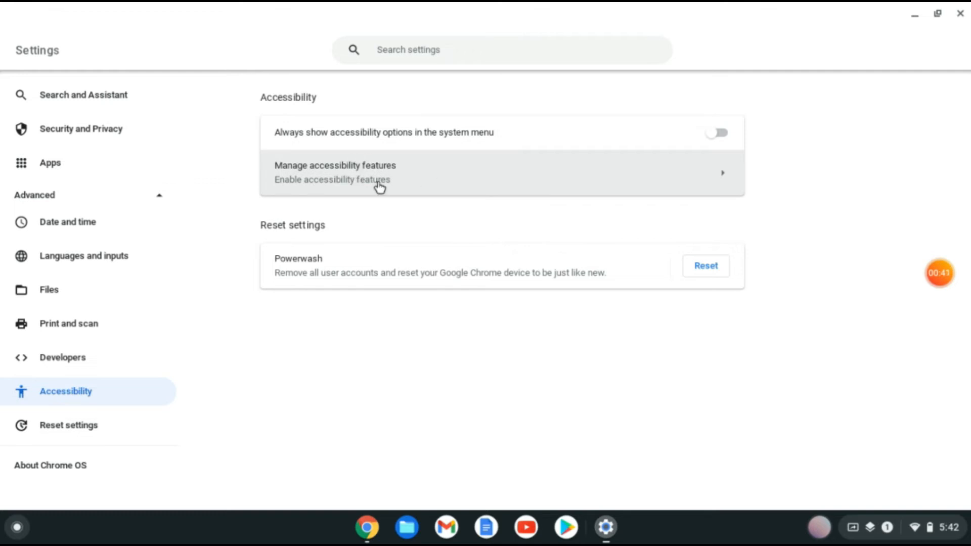
mouse_move(420, 178)
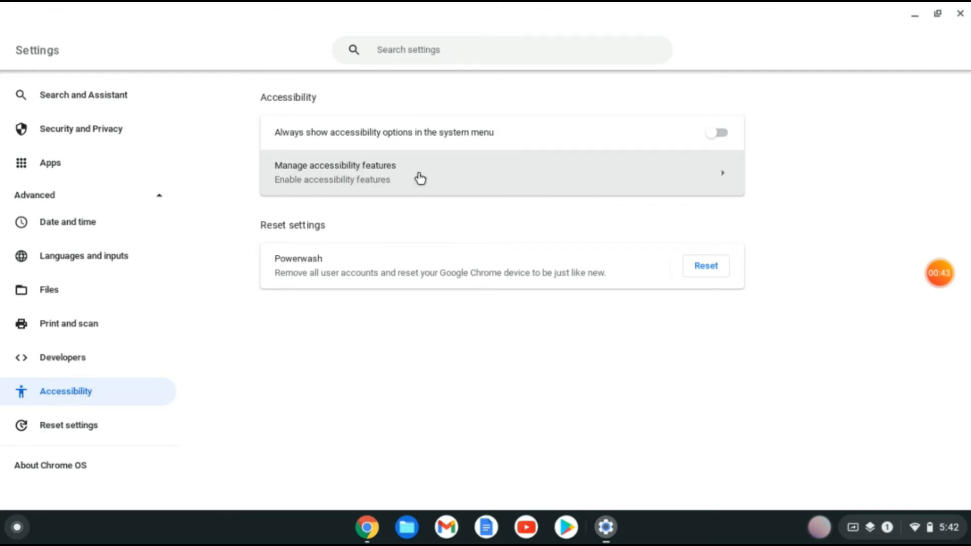
click(420, 179)
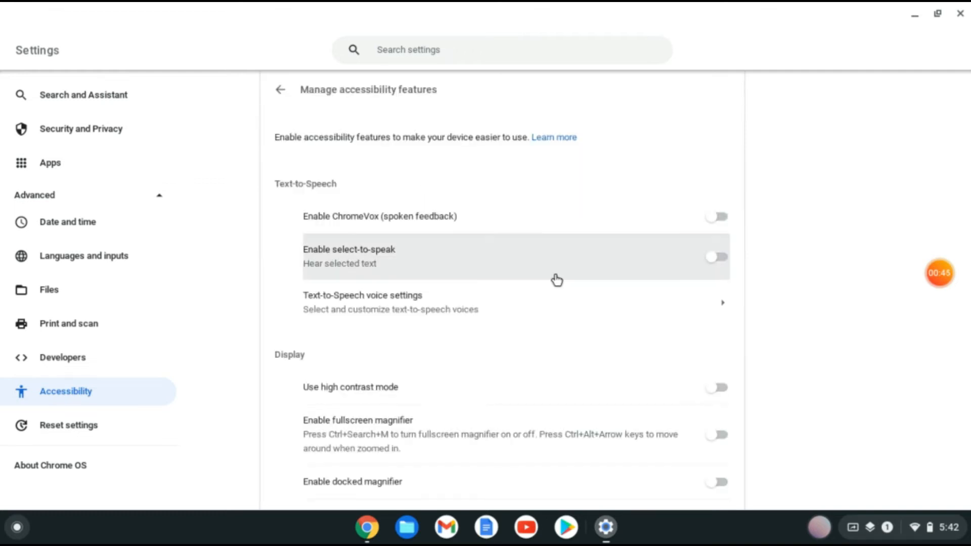
scroll(down, 3)
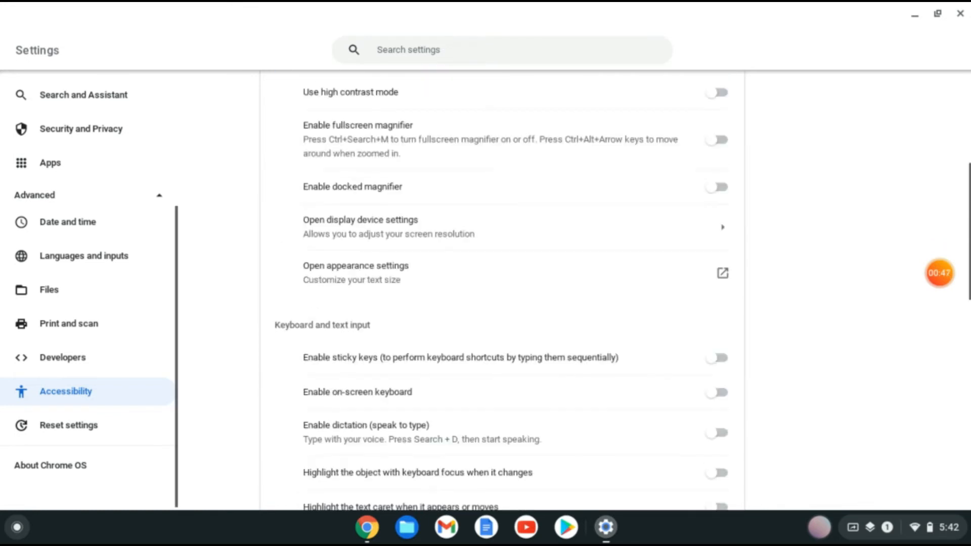
scroll(down, 3)
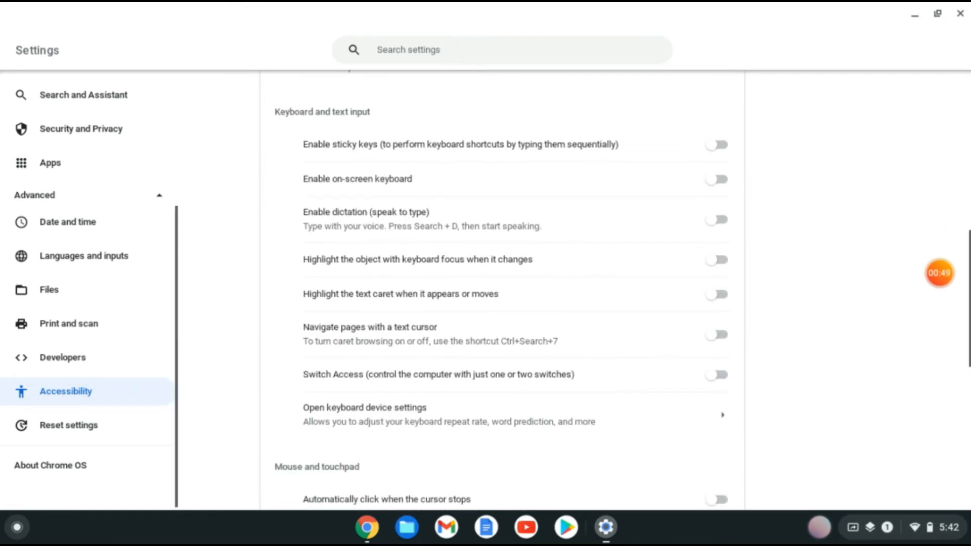
scroll(down, 3)
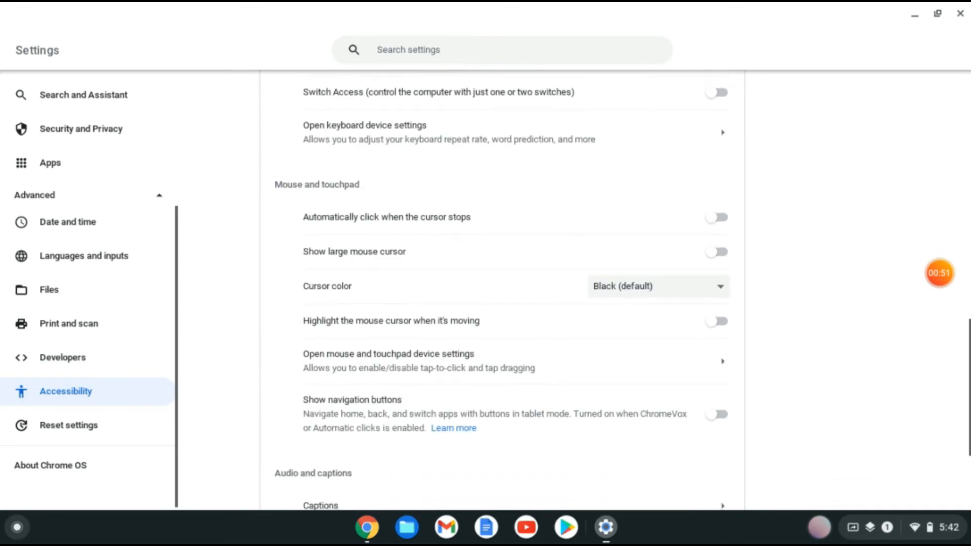
scroll(down, 3)
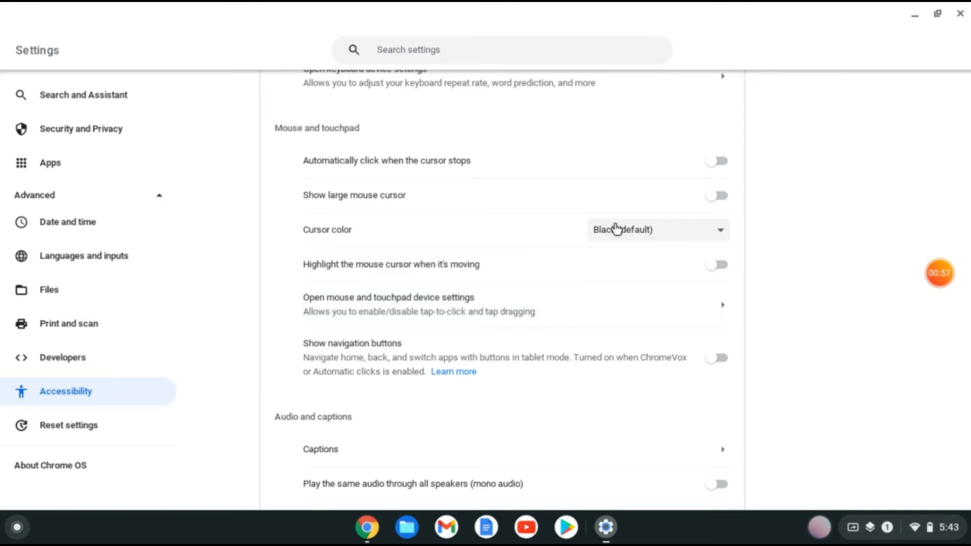
Set the cursor color to Red, then change it to Yellow
click(659, 230)
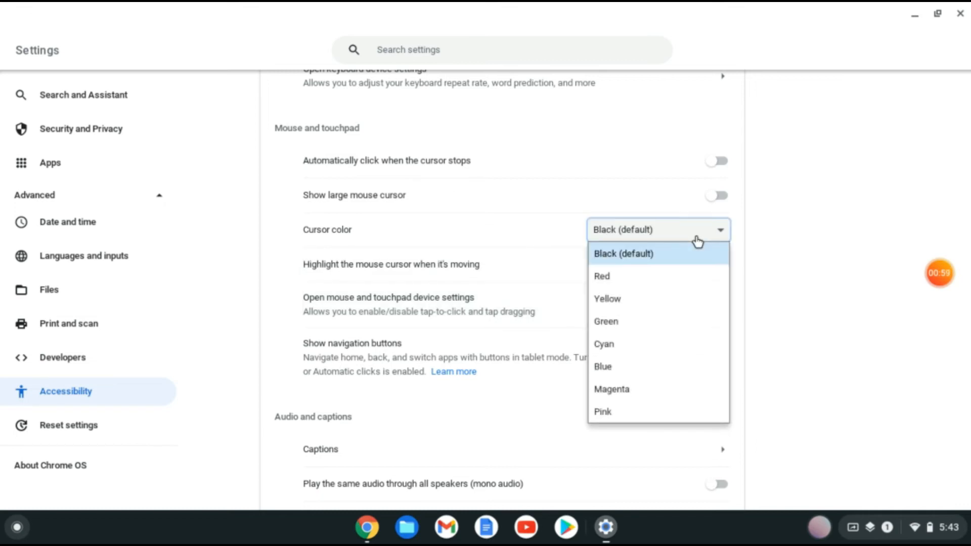
mouse_move(675, 273)
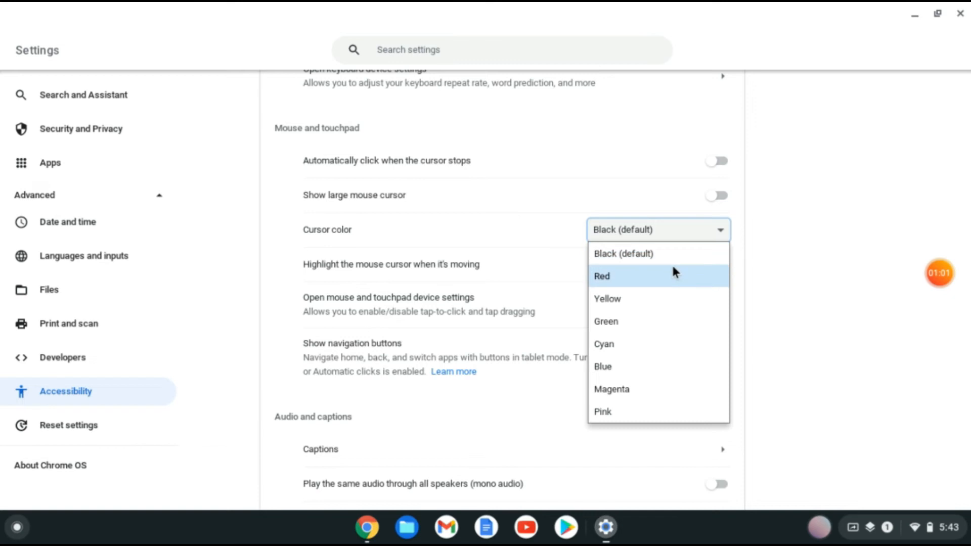
click(601, 277)
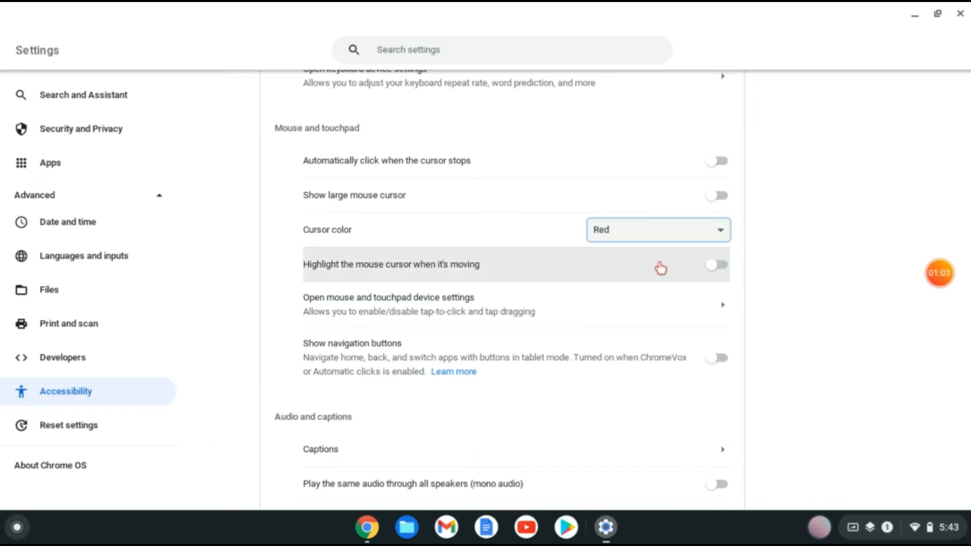
click(659, 231)
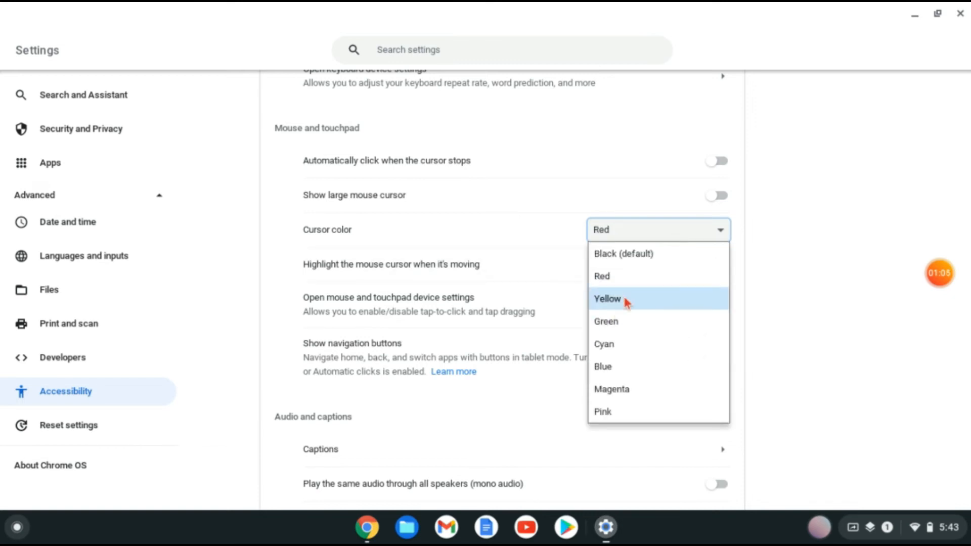
click(607, 299)
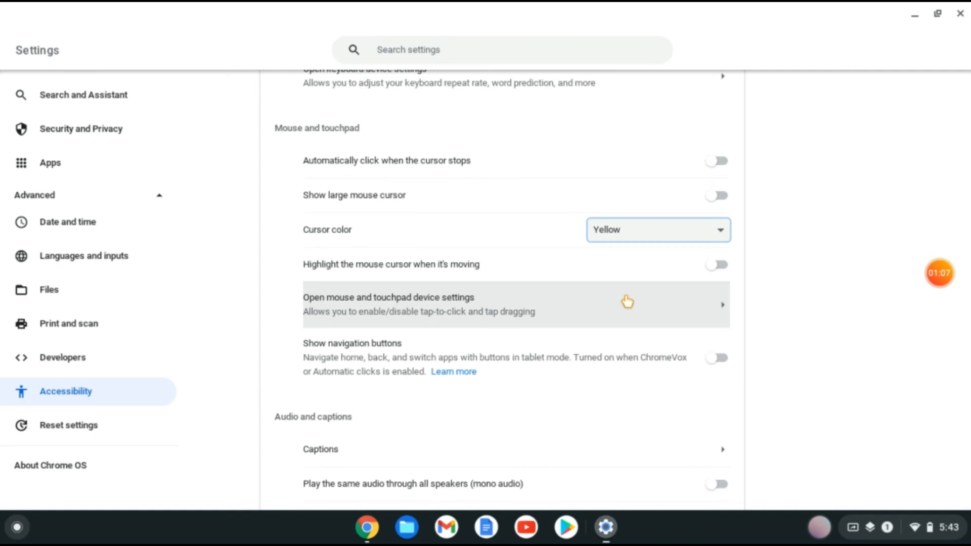